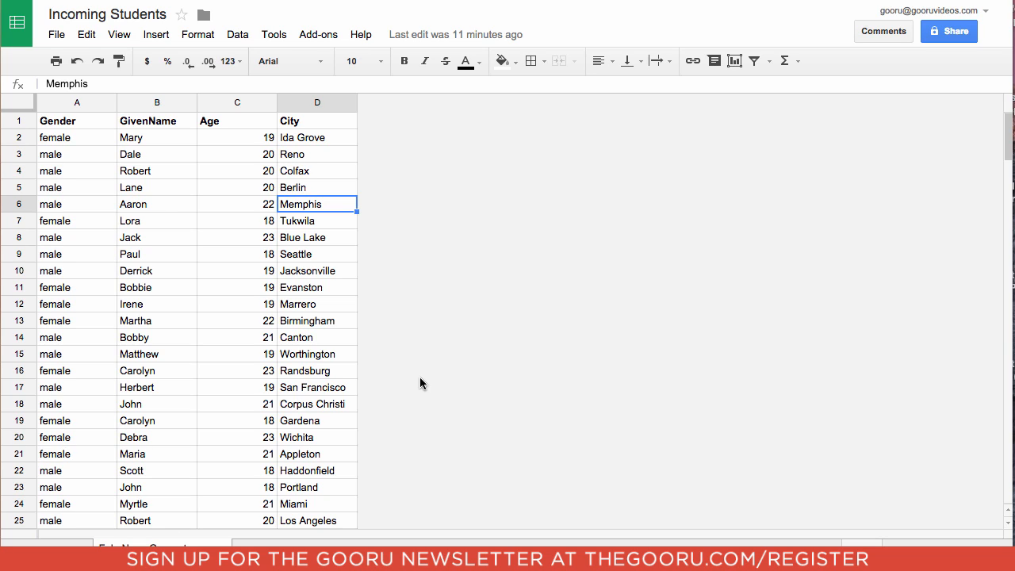
{"action": "mouse_move", "coordinate": [401, 343]}
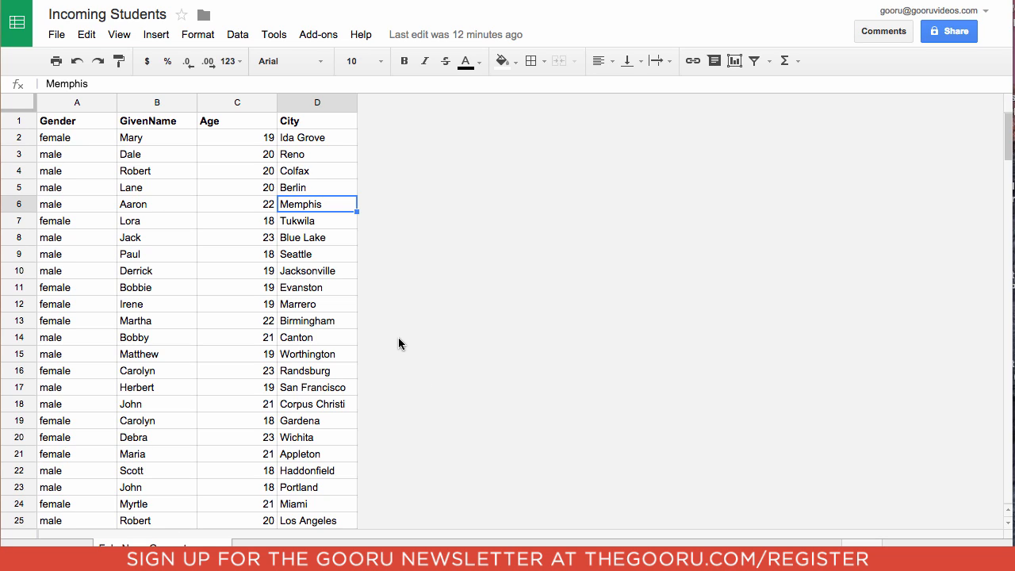
{"action": "mouse_move", "coordinate": [396, 339]}
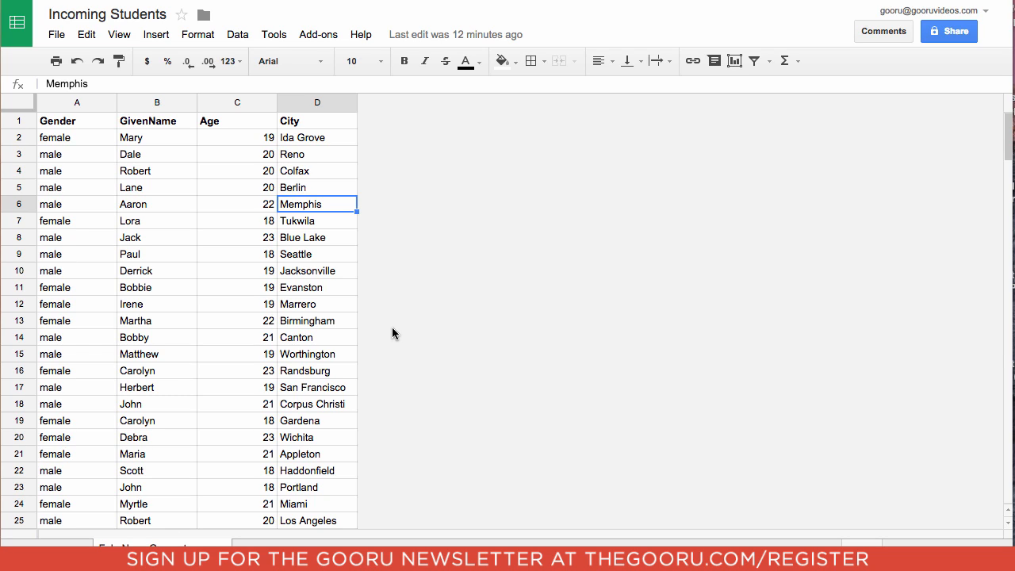
{"action": "mouse_move", "coordinate": [153, 229]}
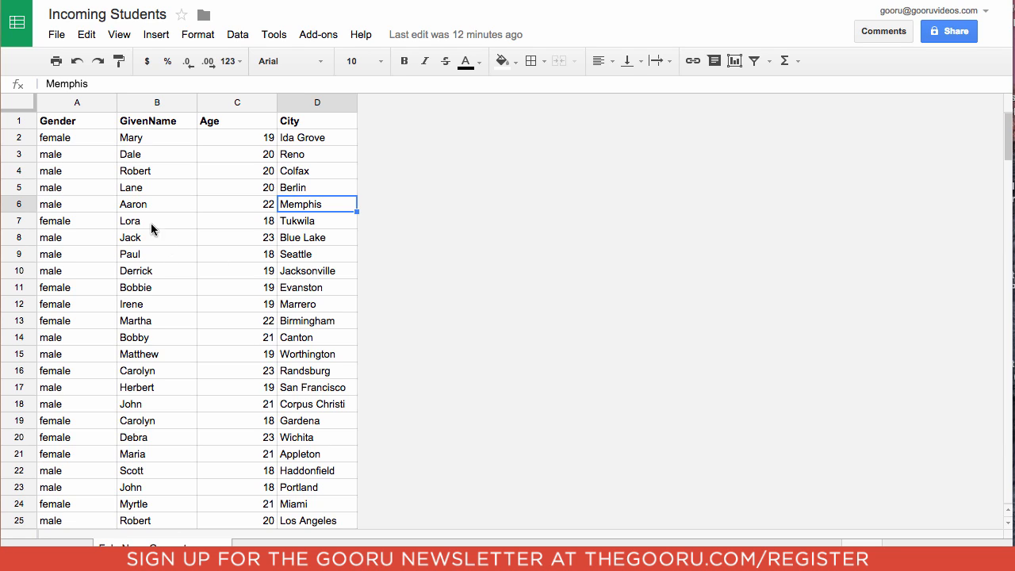
{"action": "mouse_move", "coordinate": [20, 105]}
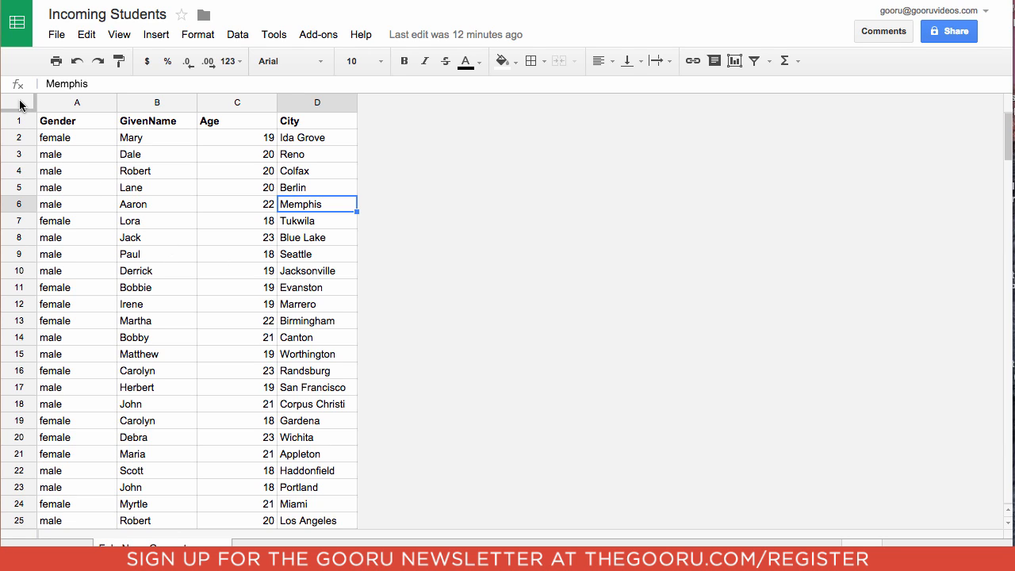
- Select the whole student table and create a pivot table report from it
{"action": "left_click", "coordinate": [77, 120]}
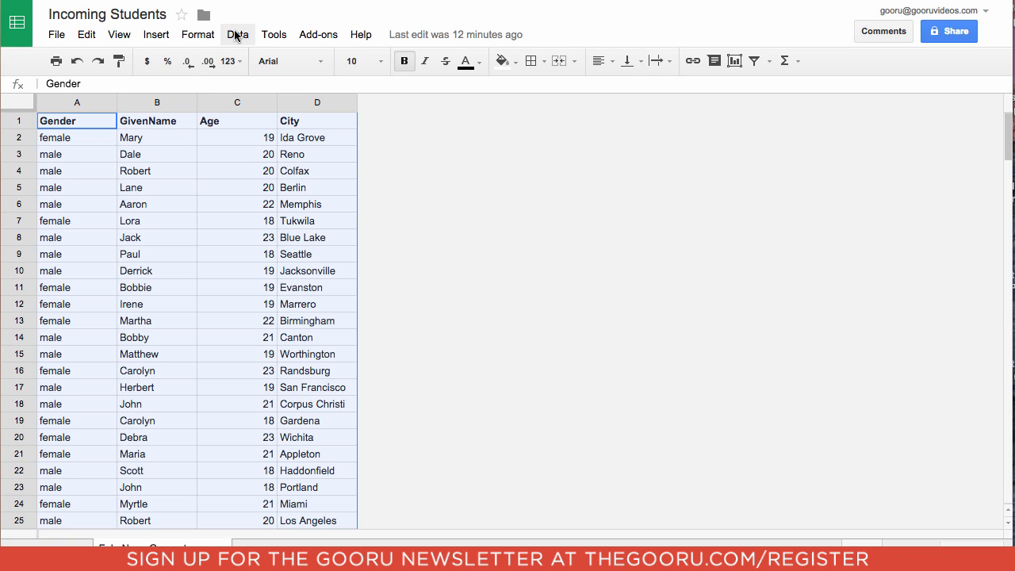
{"action": "left_click", "coordinate": [237, 35]}
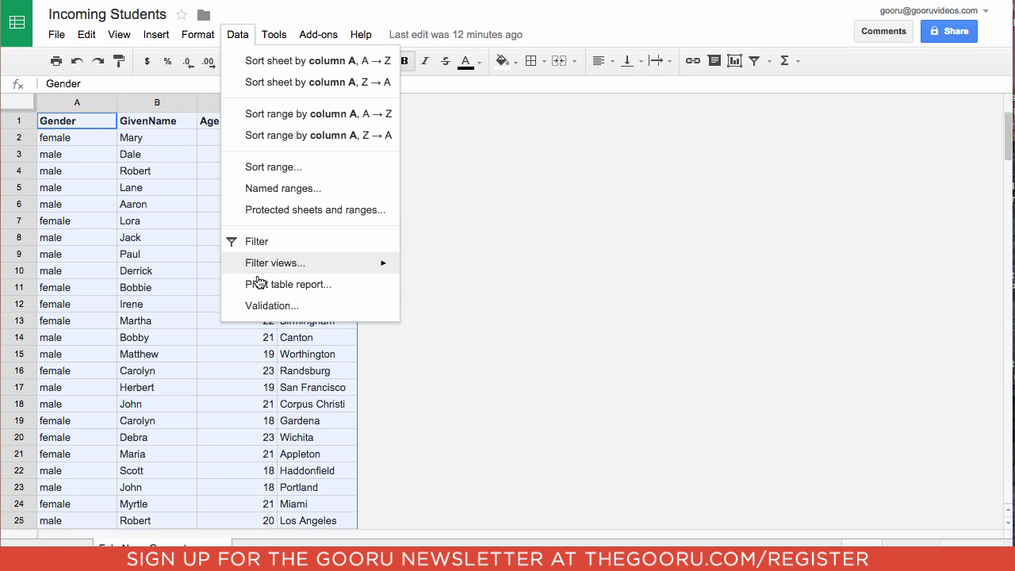
{"action": "left_click", "coordinate": [289, 284]}
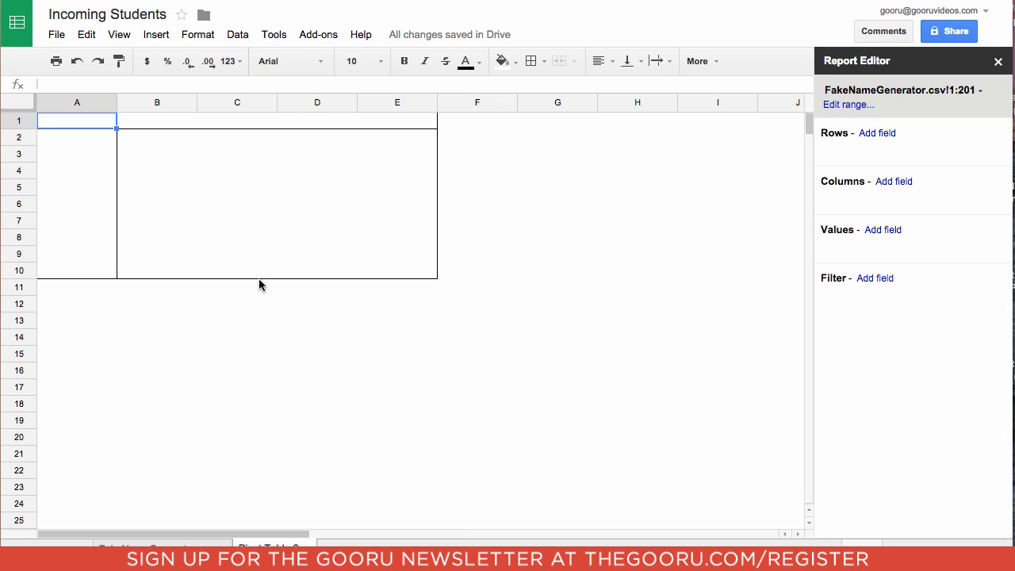
{"action": "mouse_move", "coordinate": [346, 287]}
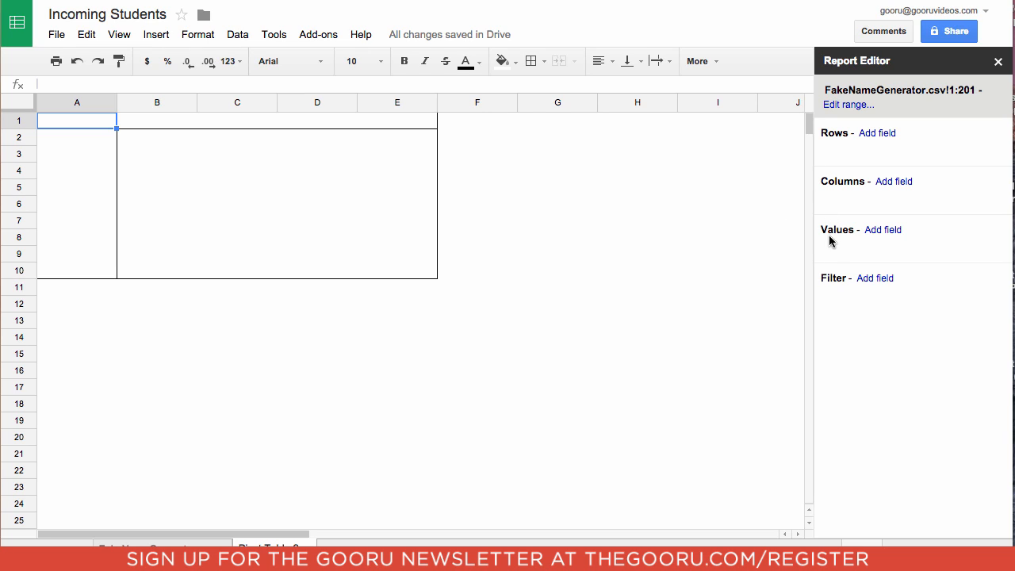
{"action": "mouse_move", "coordinate": [841, 281]}
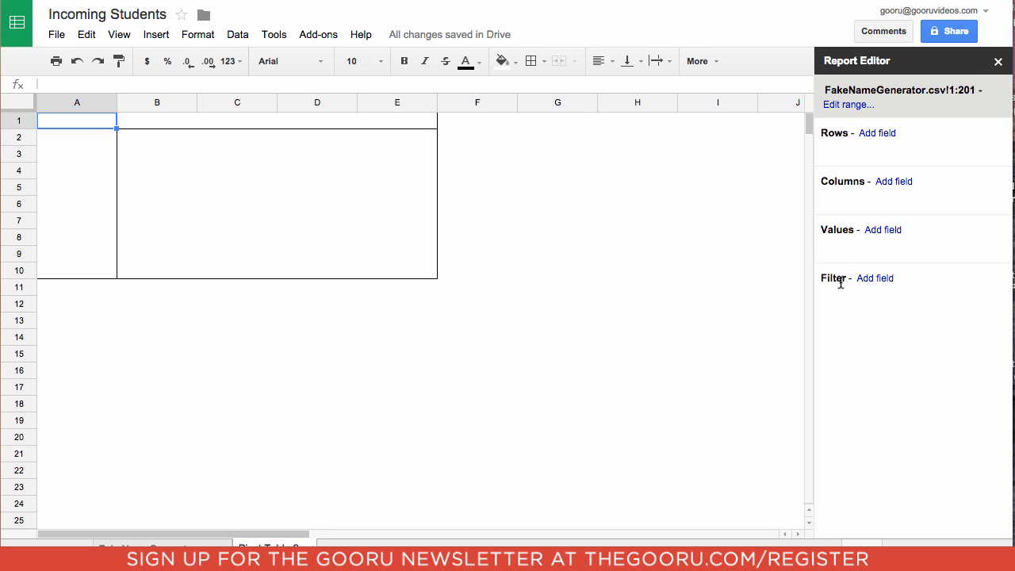
- Group pivot rows by Age, trying descending order before settling on ascending
{"action": "left_click", "coordinate": [876, 132]}
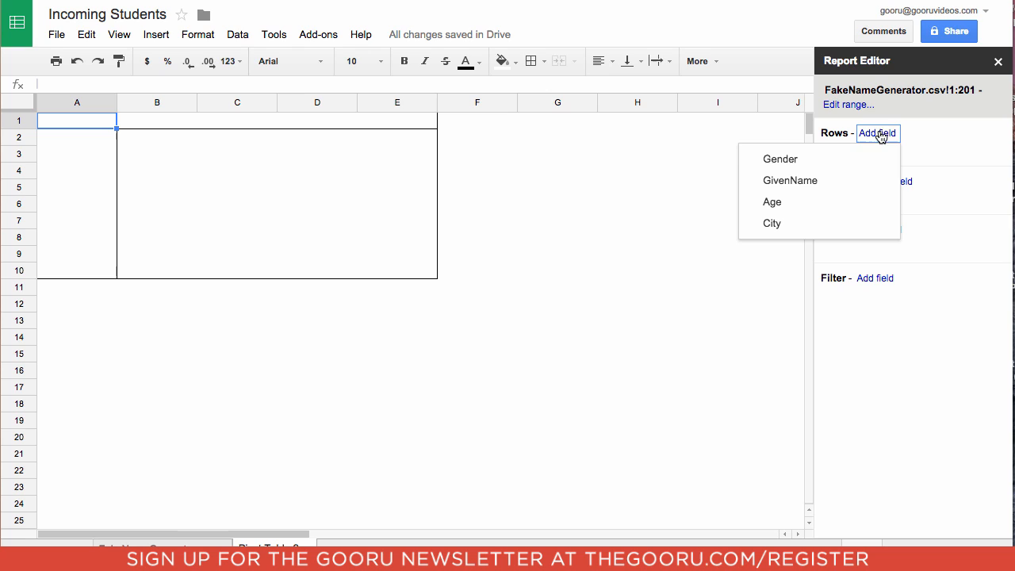
{"action": "mouse_move", "coordinate": [819, 158]}
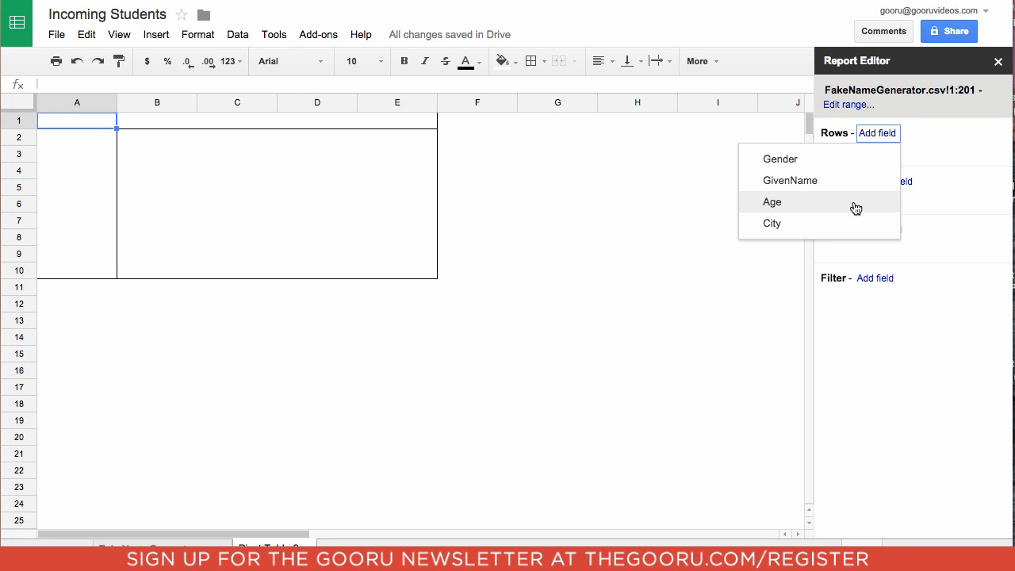
{"action": "left_click", "coordinate": [772, 201]}
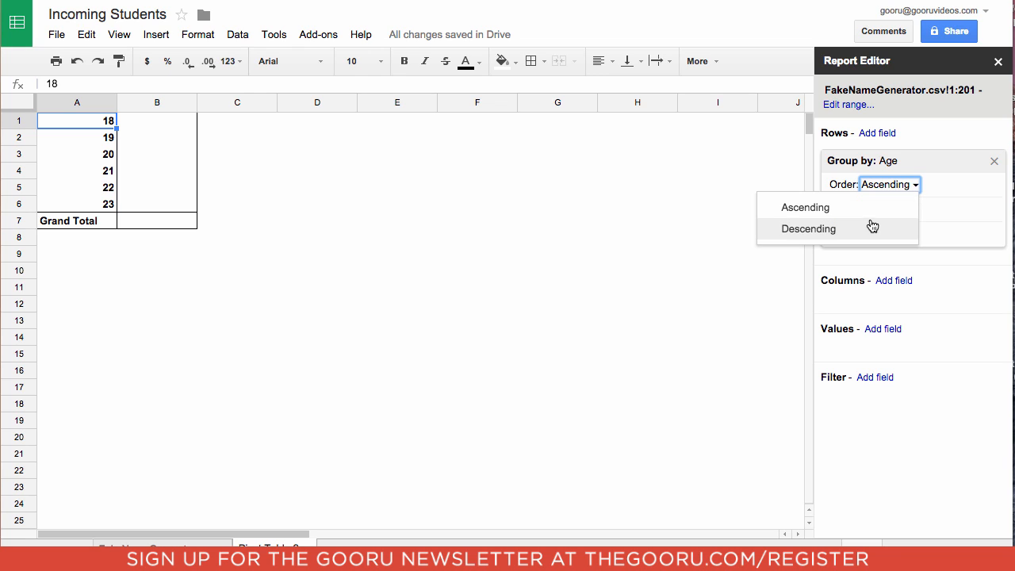
{"action": "left_click", "coordinate": [808, 228]}
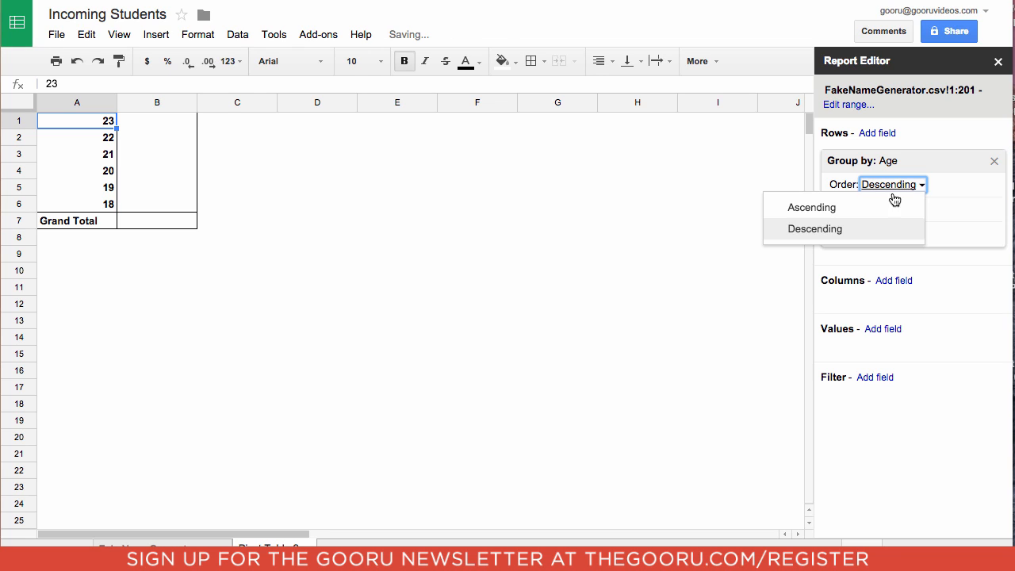
{"action": "left_click", "coordinate": [811, 207]}
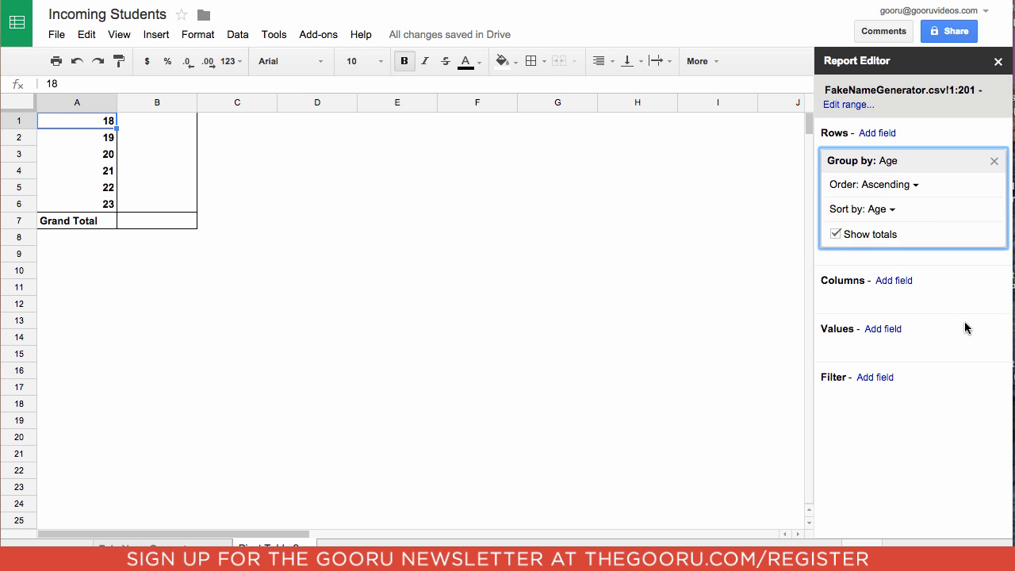
{"action": "mouse_move", "coordinate": [960, 320]}
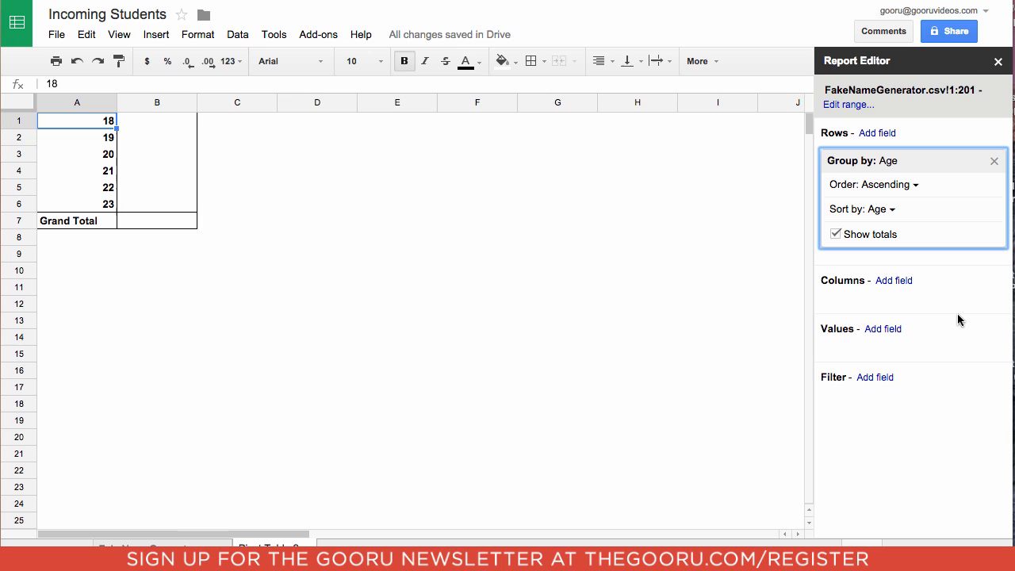
{"action": "mouse_move", "coordinate": [896, 329]}
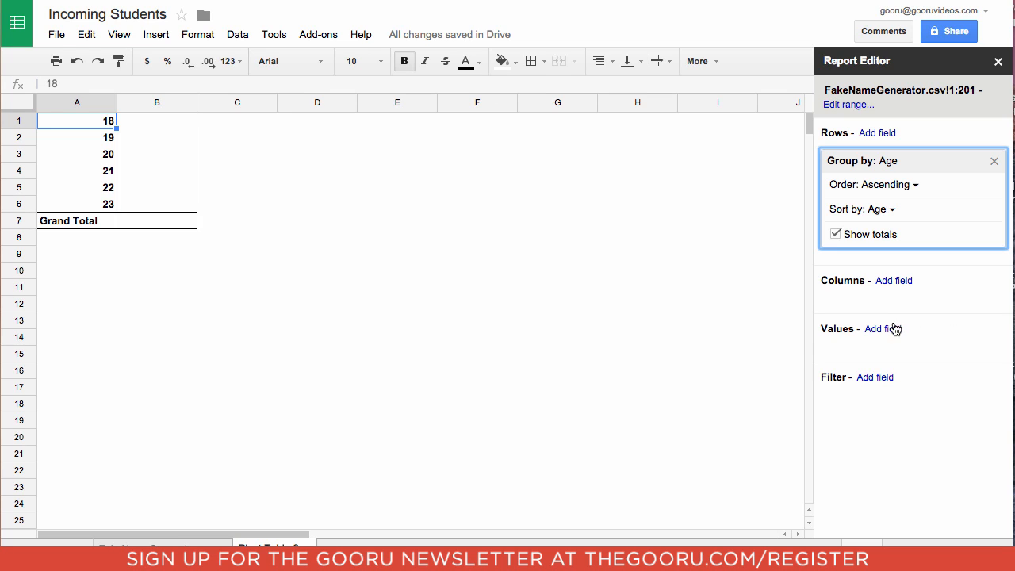
- Add Age as the value field and summarize it by COUNT
{"action": "left_click", "coordinate": [882, 329]}
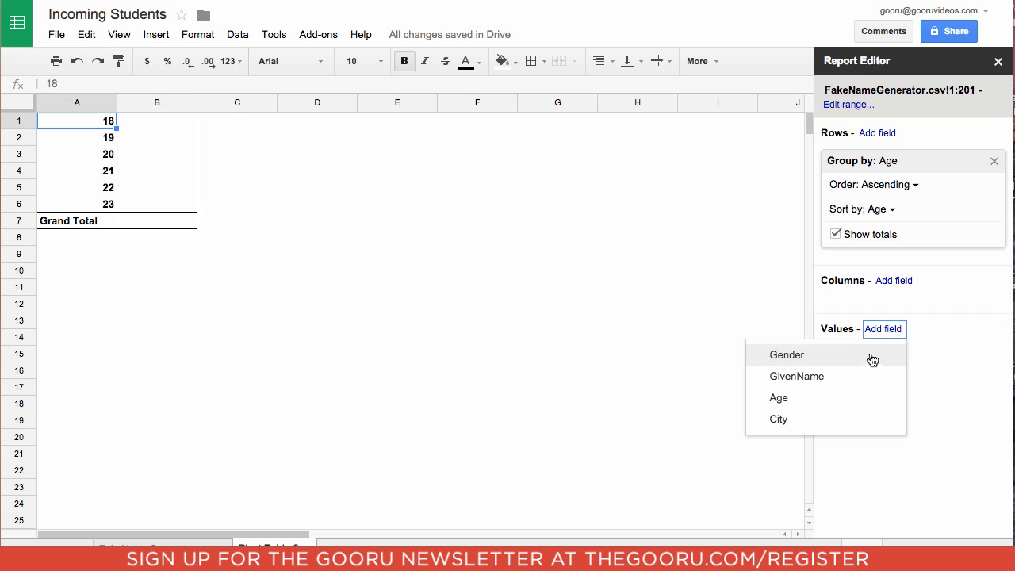
{"action": "left_click", "coordinate": [778, 397]}
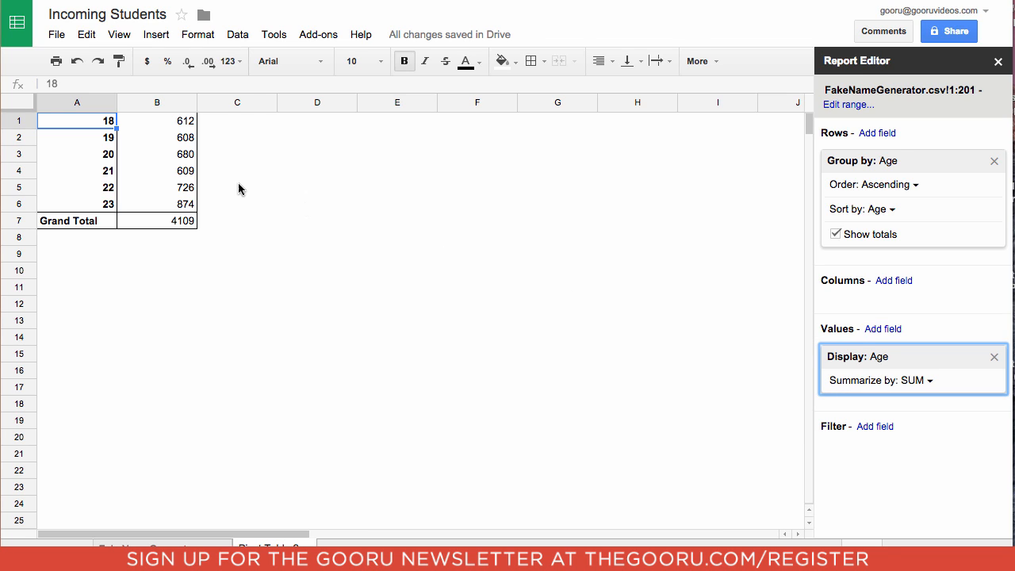
{"action": "mouse_move", "coordinate": [183, 152]}
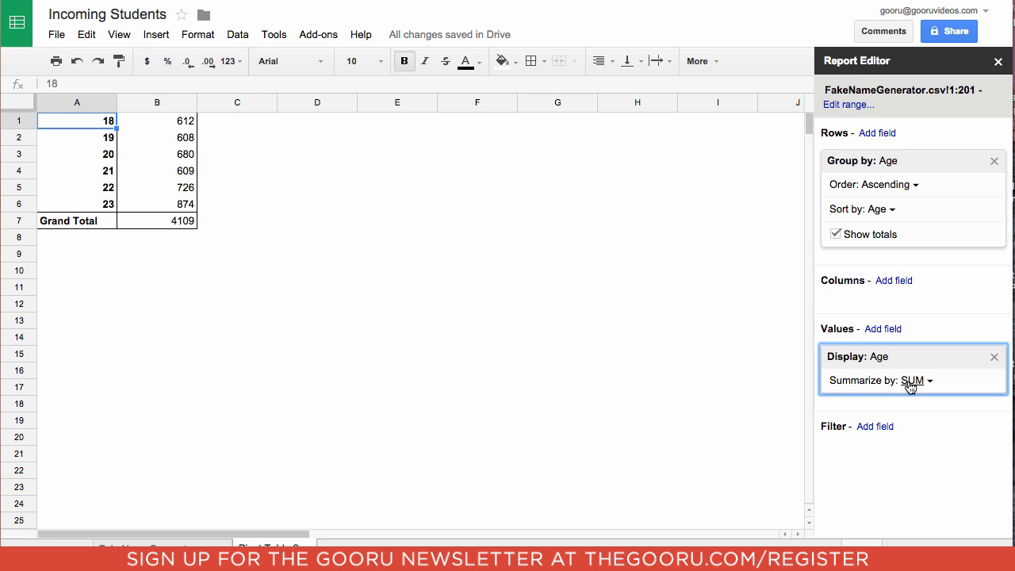
{"action": "left_click", "coordinate": [915, 379]}
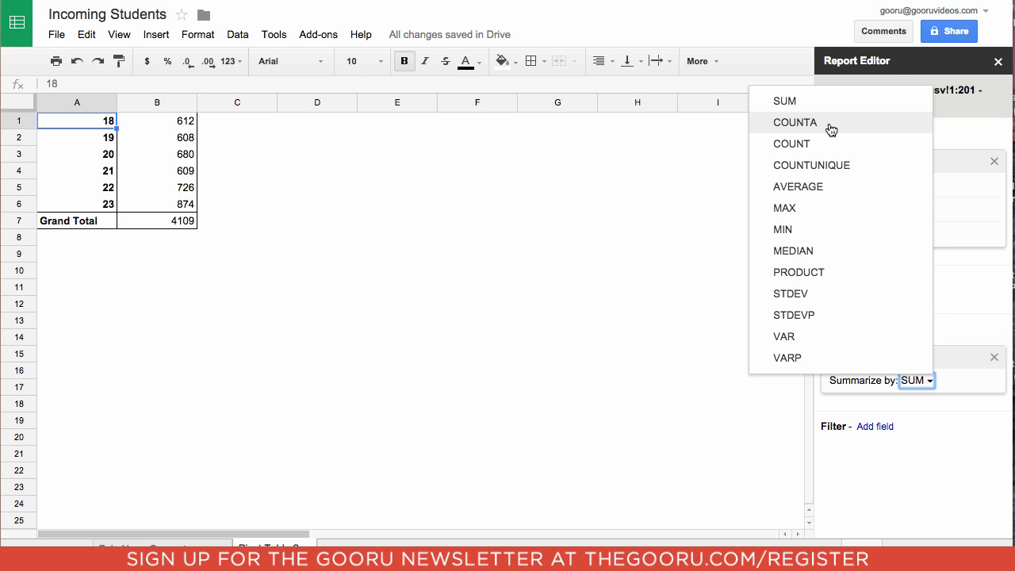
{"action": "left_click", "coordinate": [791, 143]}
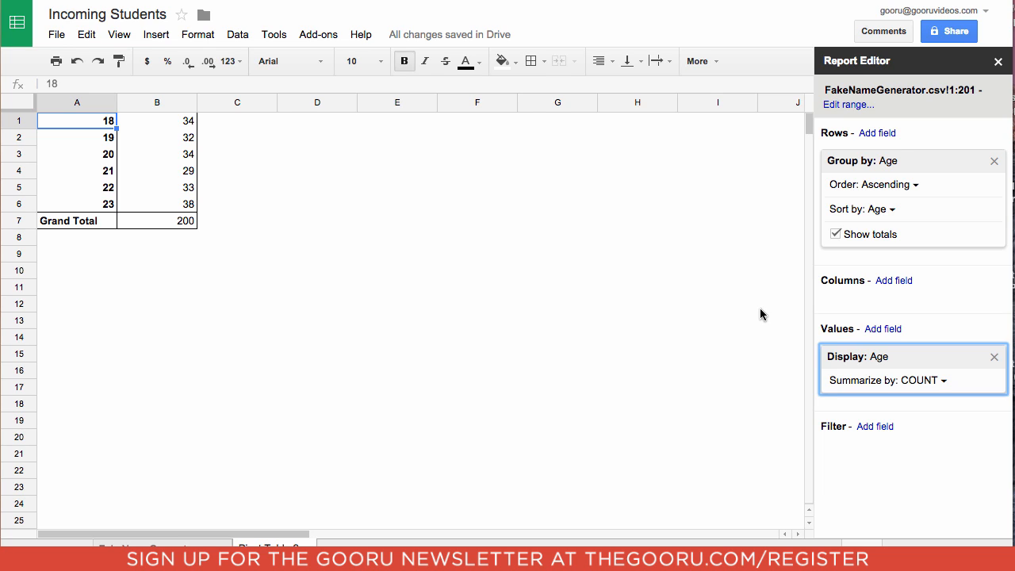
{"action": "mouse_move", "coordinate": [687, 311]}
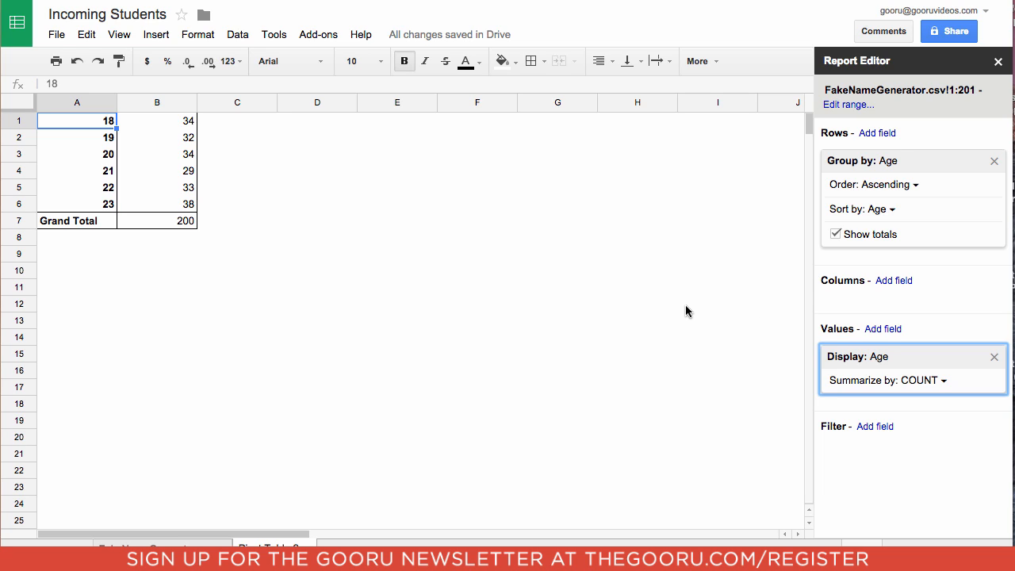
{"action": "mouse_move", "coordinate": [448, 296]}
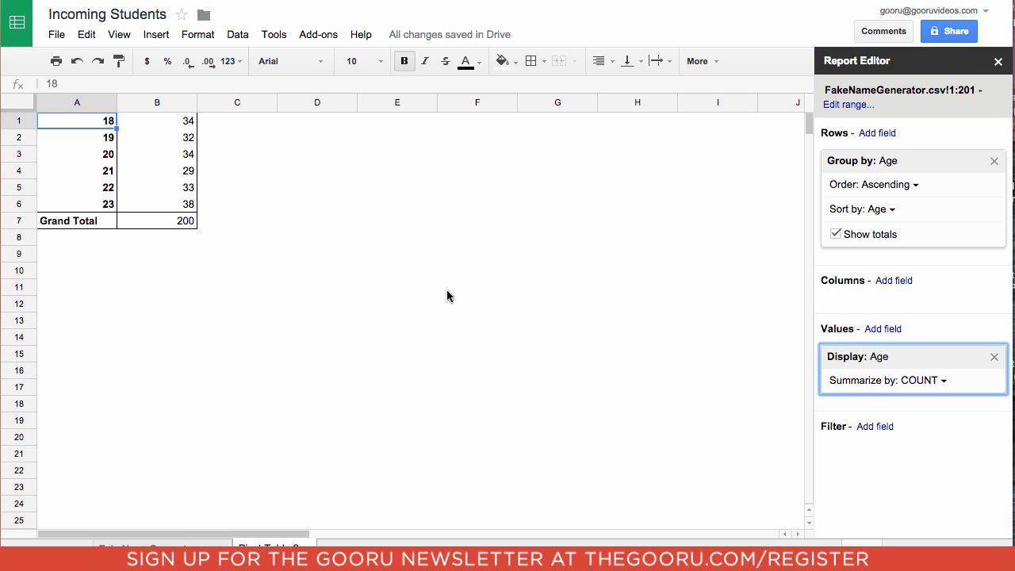
{"action": "mouse_move", "coordinate": [185, 211]}
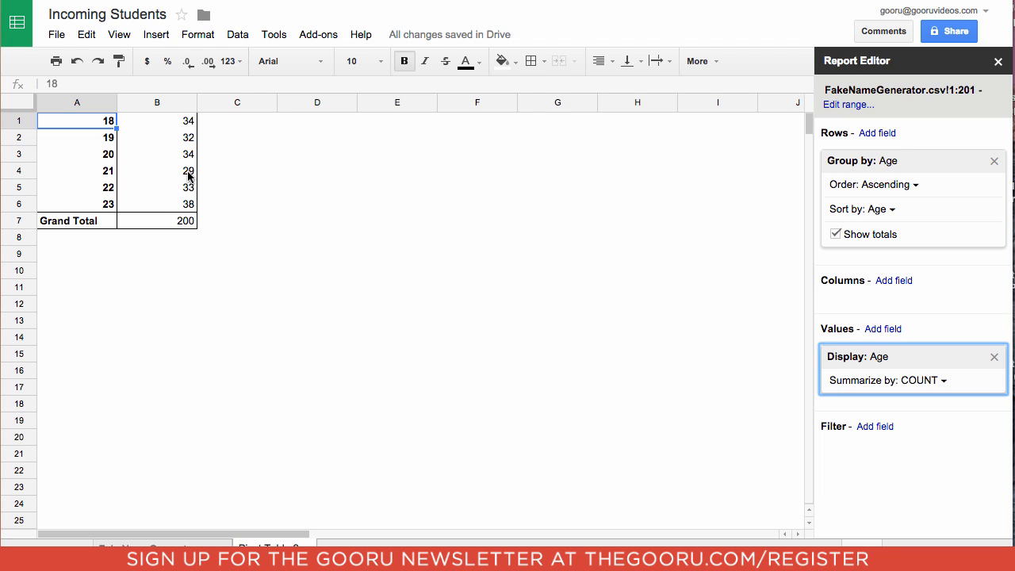
{"action": "mouse_move", "coordinate": [205, 190]}
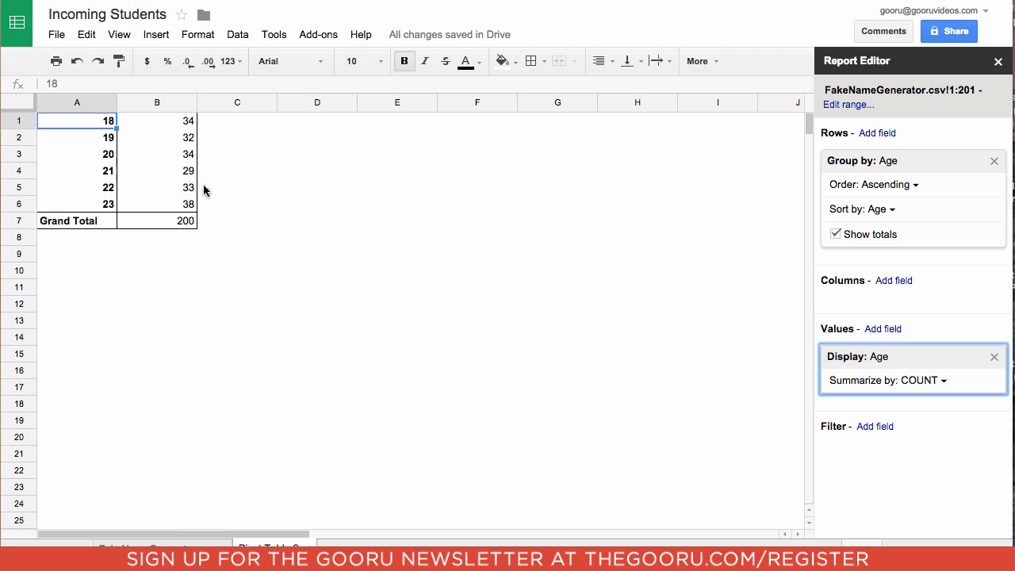
{"action": "mouse_move", "coordinate": [598, 329]}
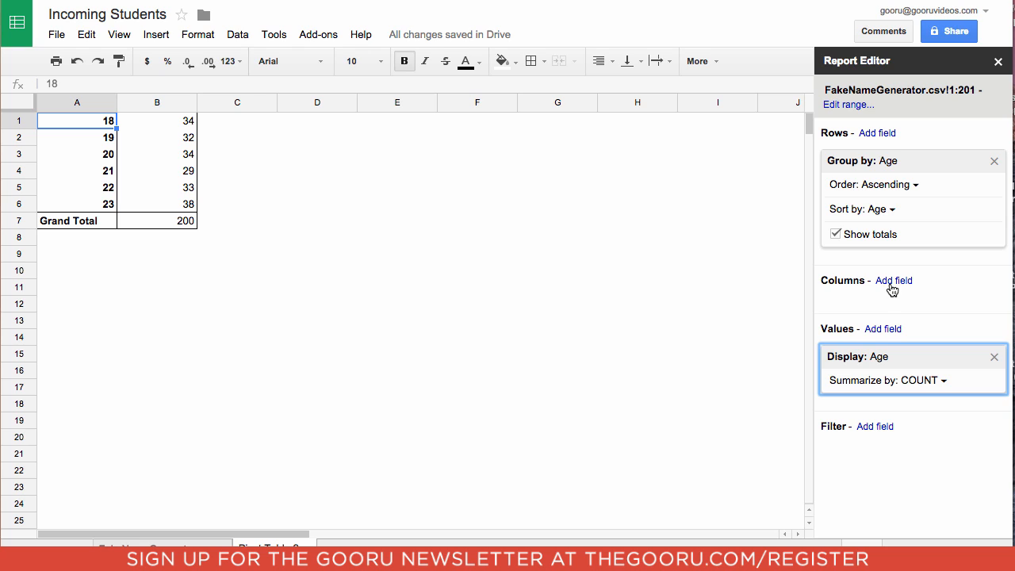
- Add Gender as the pivot table's column field
{"action": "left_click", "coordinate": [894, 280]}
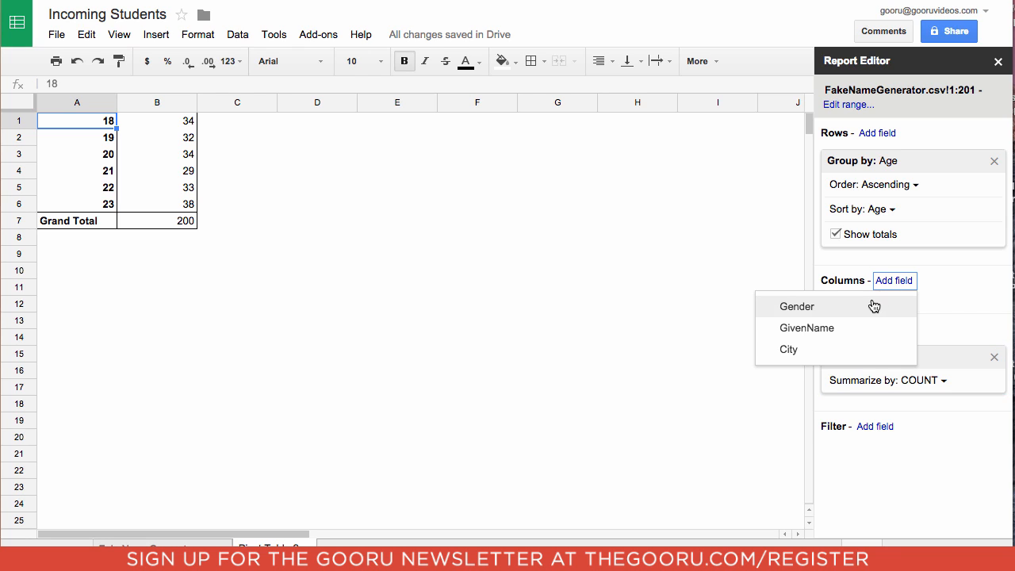
{"action": "left_click", "coordinate": [796, 306]}
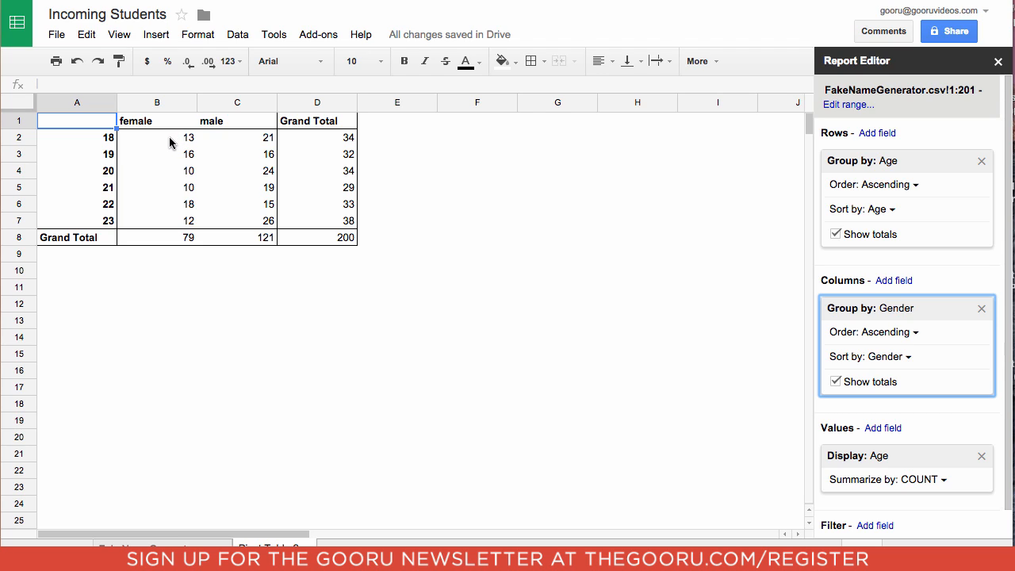
{"action": "mouse_move", "coordinate": [166, 165]}
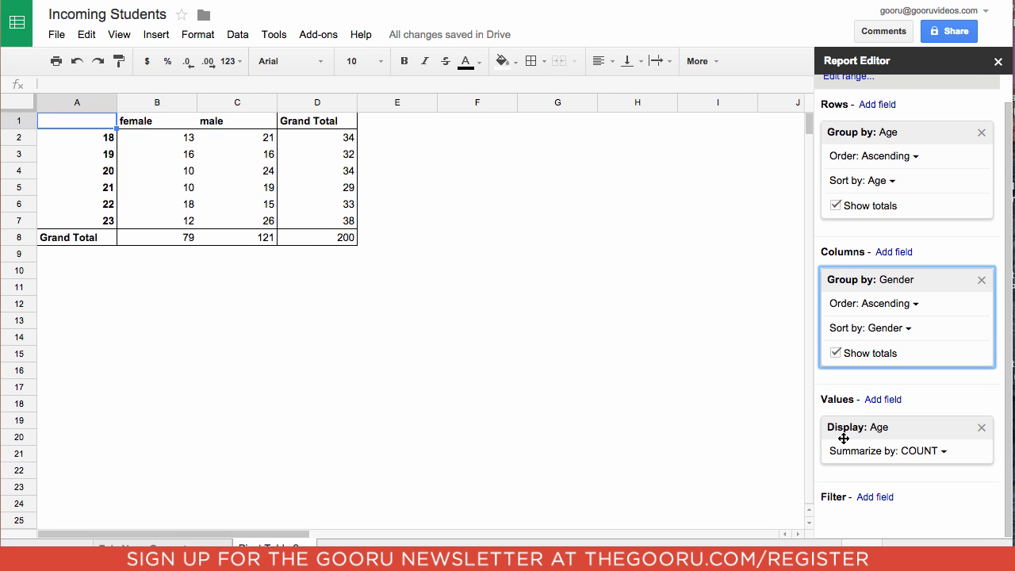
- Add an Age filter that unchecks 23, leaving ages 18–22
{"action": "left_click", "coordinate": [882, 398]}
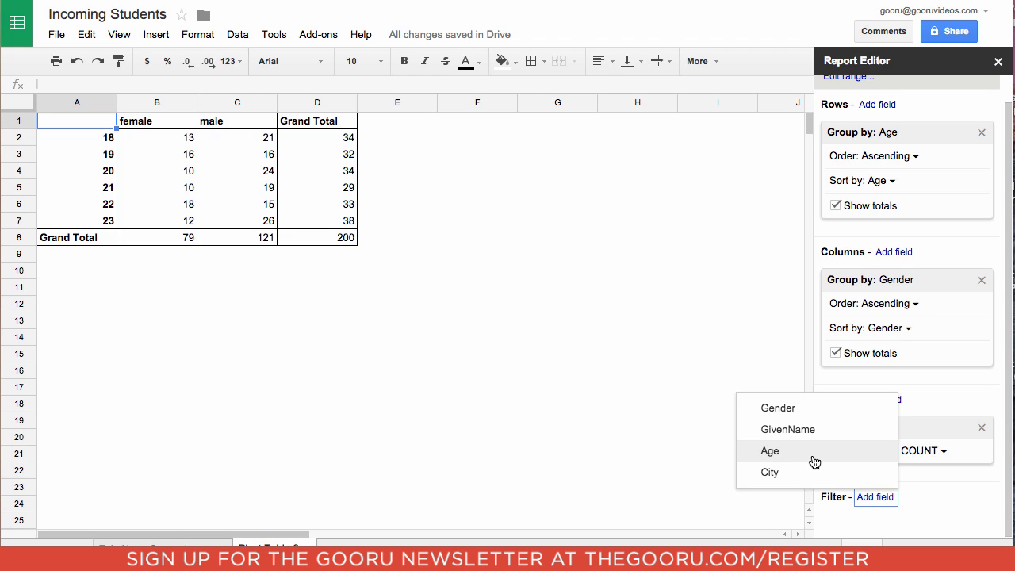
{"action": "left_click", "coordinate": [769, 450]}
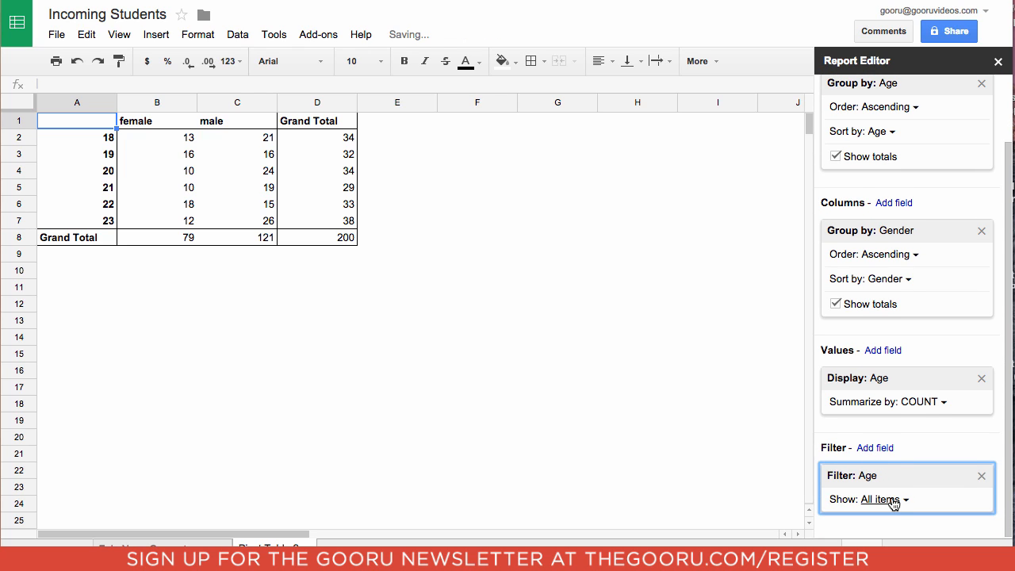
{"action": "left_click", "coordinate": [878, 498]}
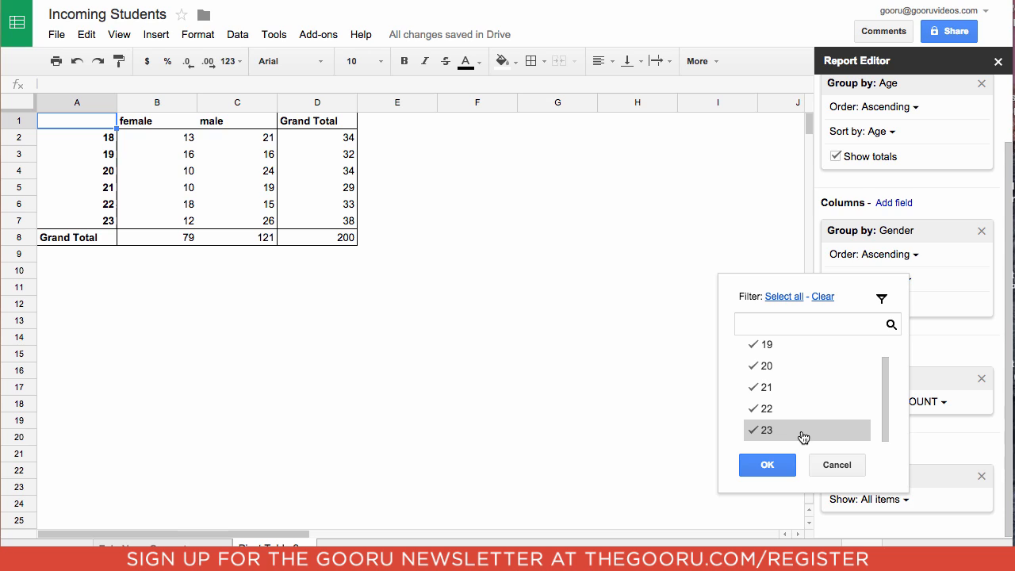
{"action": "left_click", "coordinate": [761, 429]}
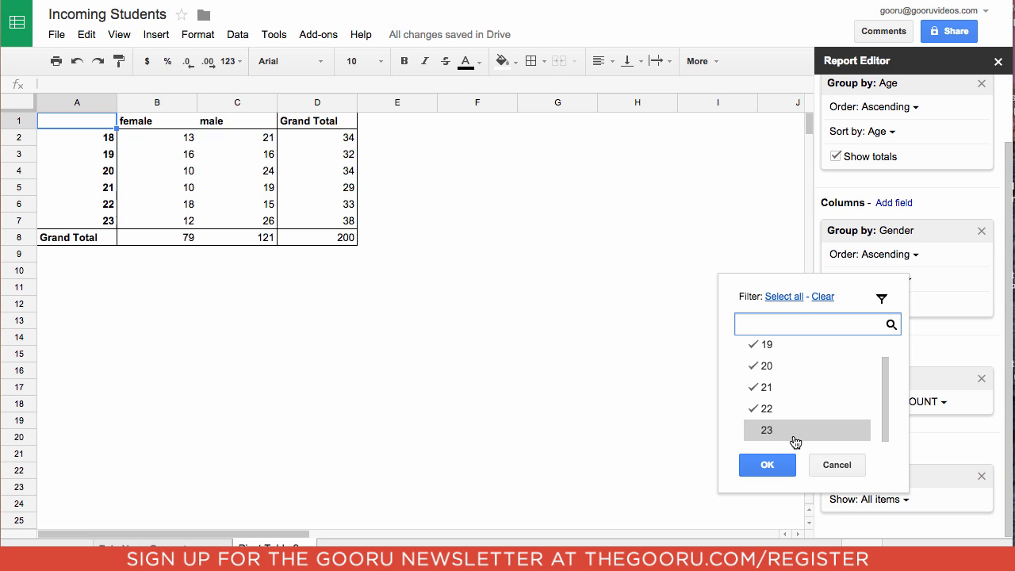
{"action": "left_click", "coordinate": [766, 465]}
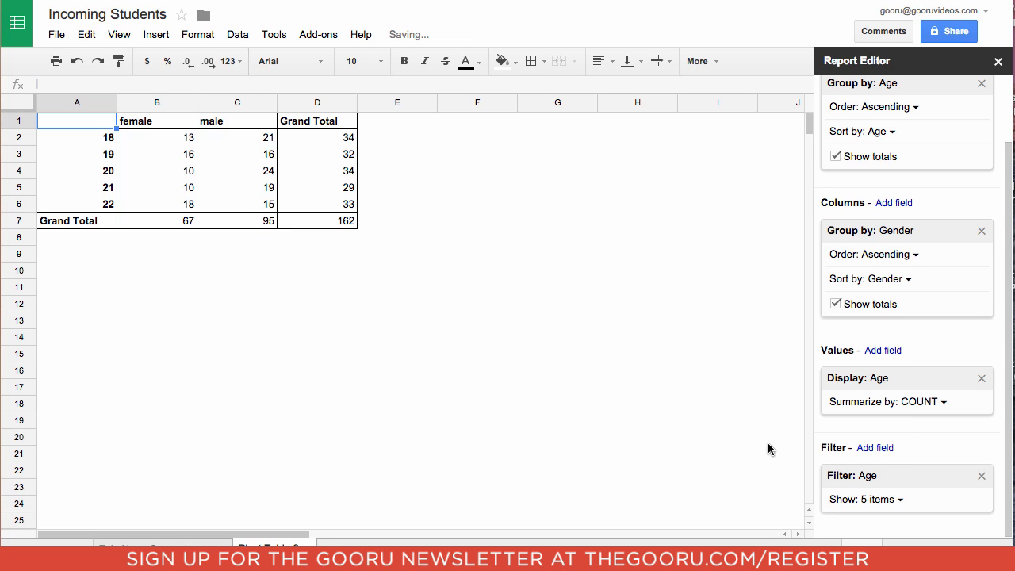
{"action": "mouse_move", "coordinate": [218, 271]}
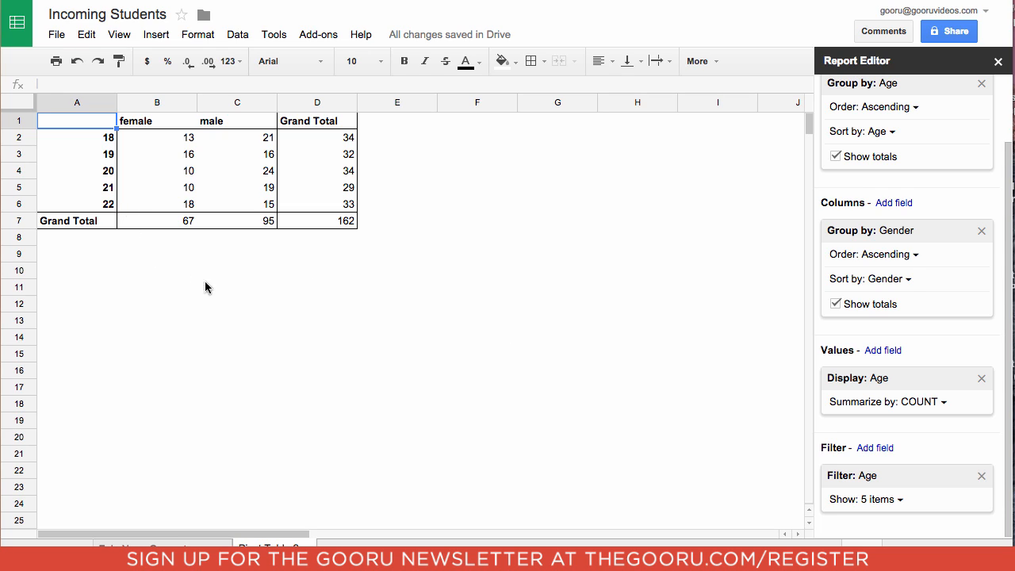
{"action": "mouse_move", "coordinate": [290, 270]}
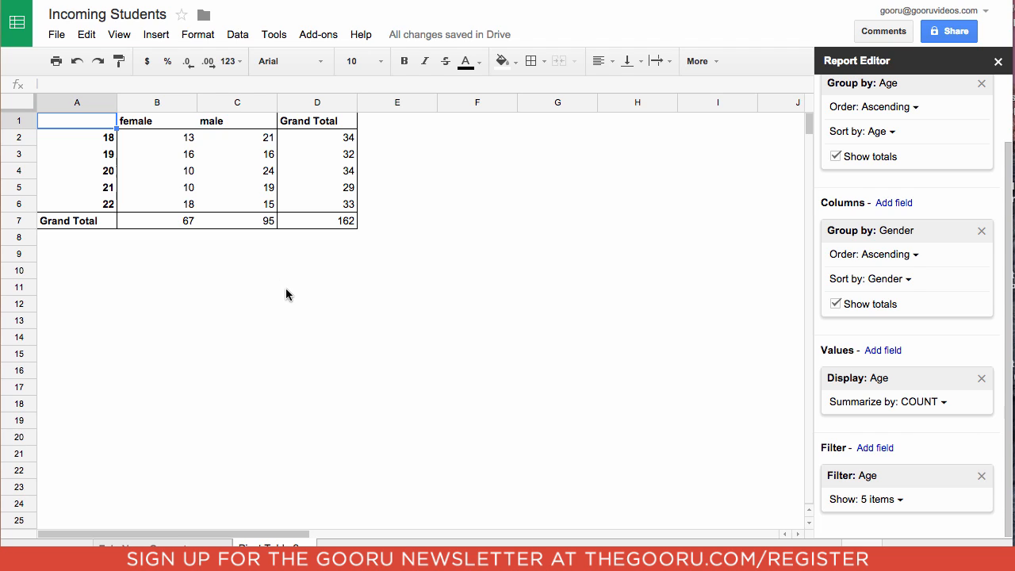
{"action": "mouse_move", "coordinate": [290, 284]}
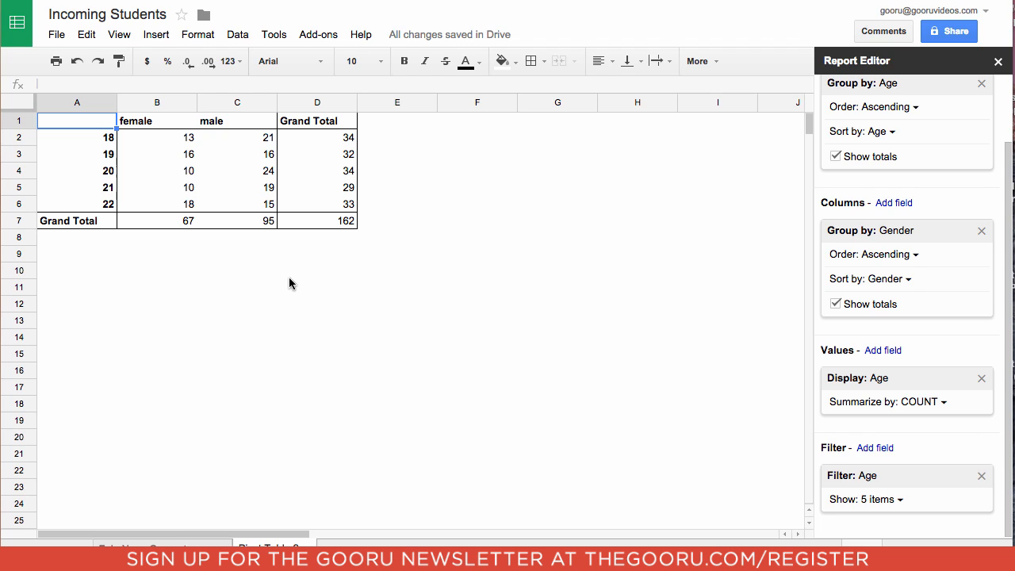
{"action": "mouse_move", "coordinate": [273, 285]}
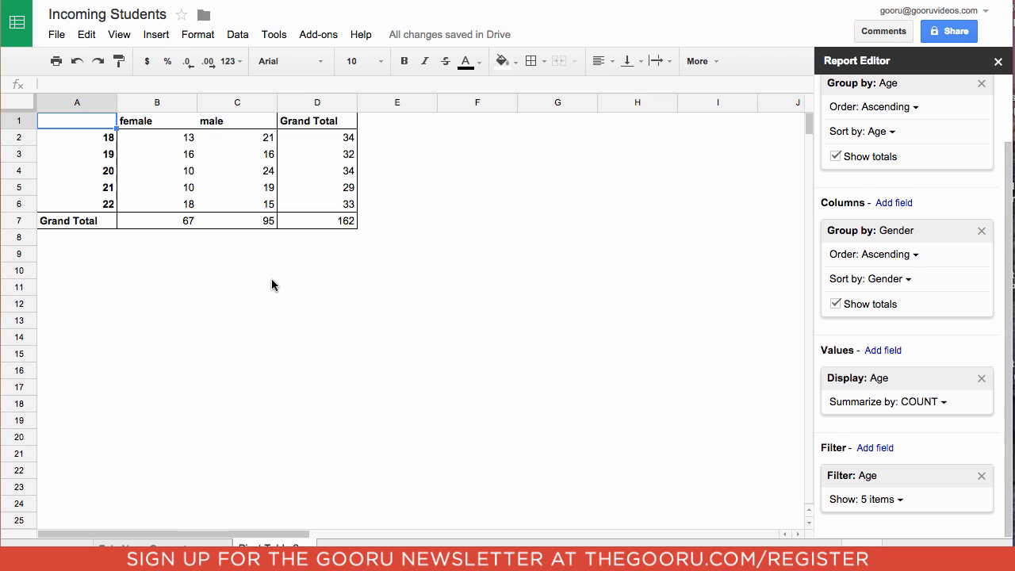